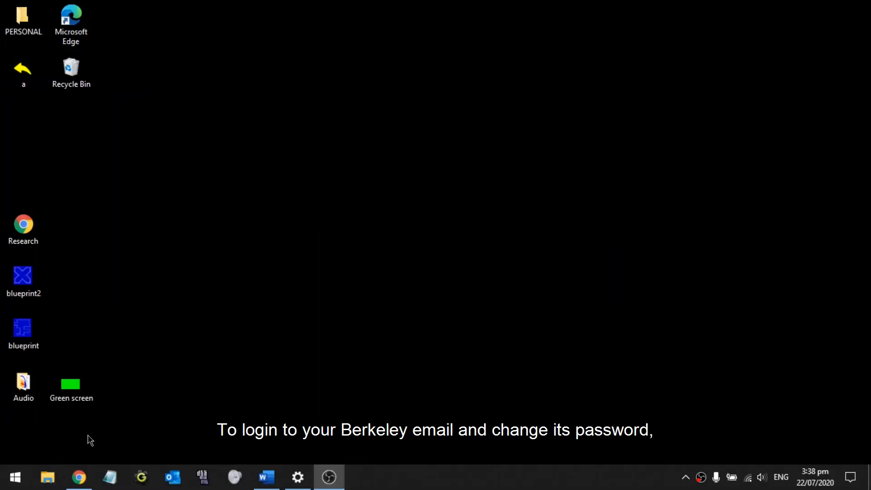
- Launch Google Chrome from the taskbar, landing on the Google homepage
left_click(79, 477)
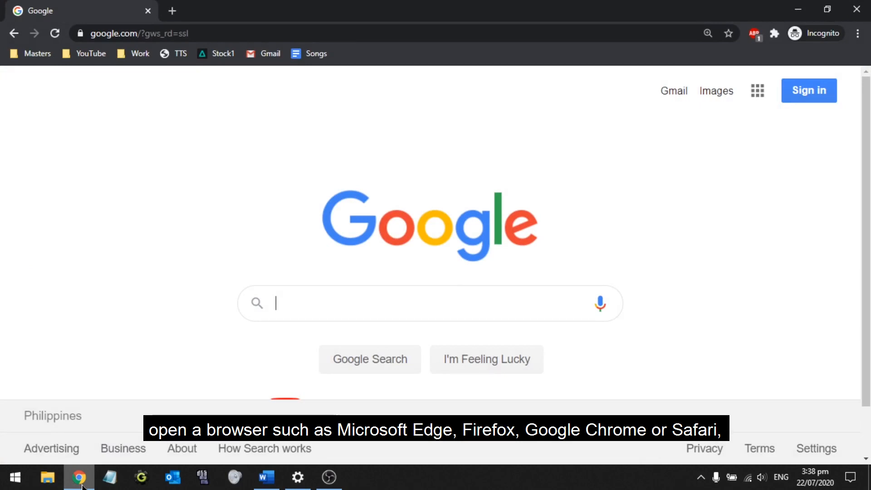
- Navigate to gmail.com to reach the Gmail welcome page
left_click(139, 34)
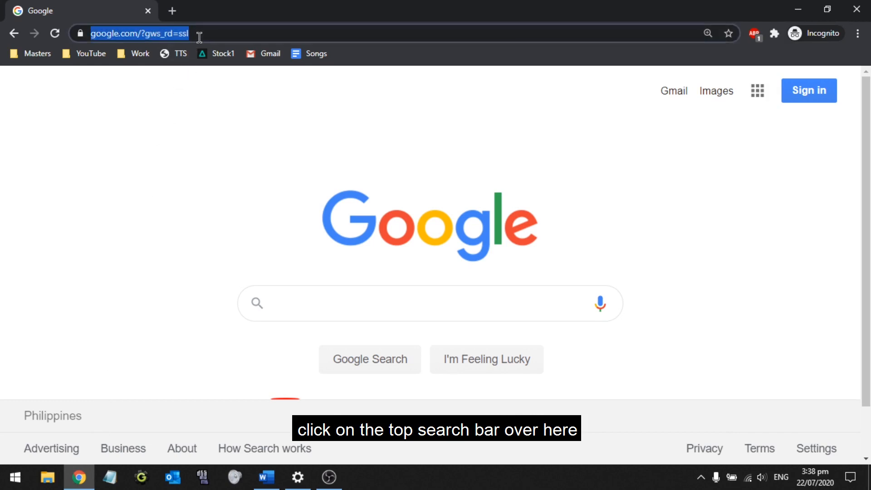
type("gmail.com")
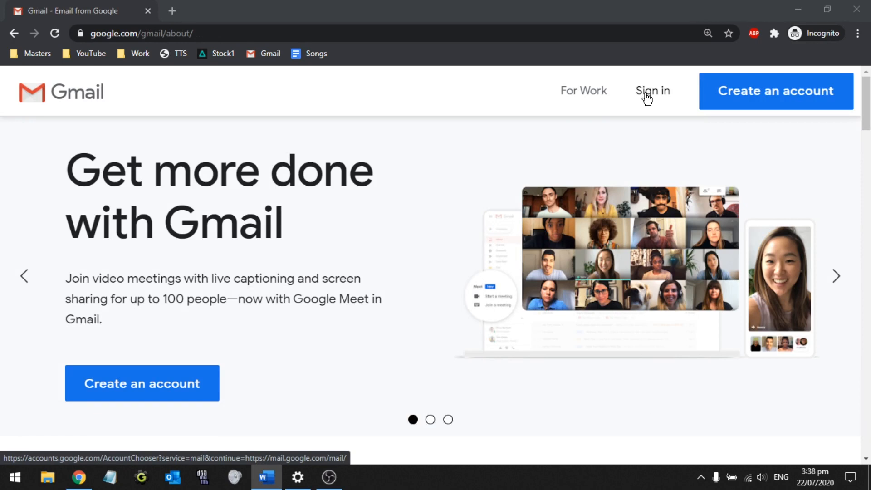
left_click(654, 91)
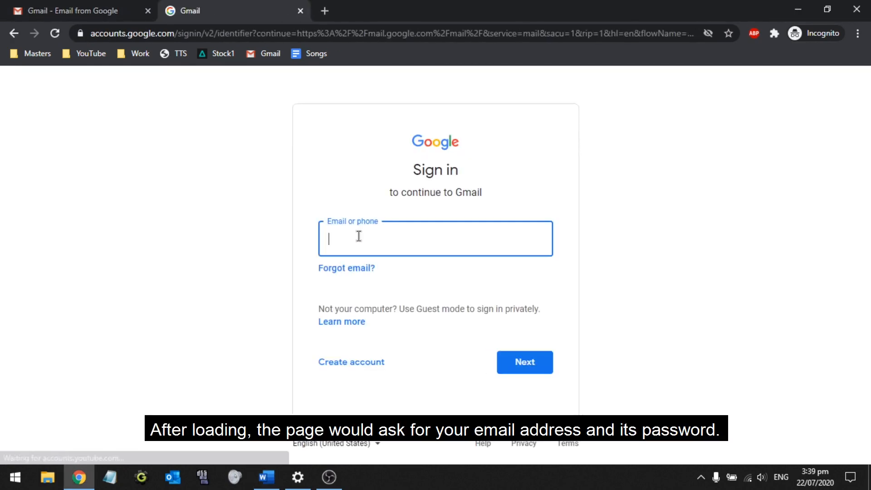
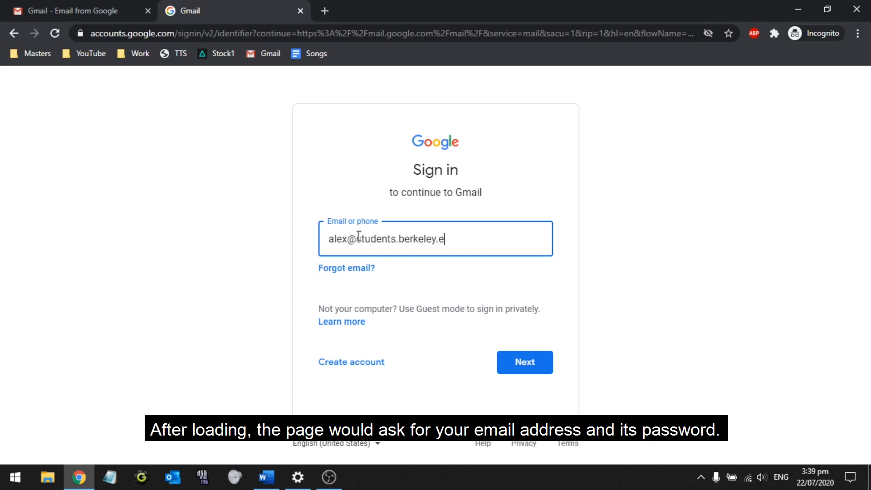
left_click(524, 363)
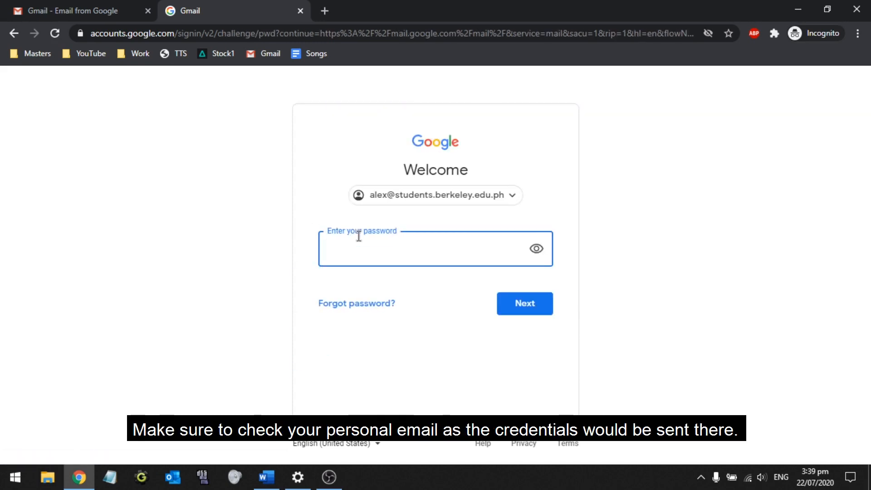
- Submit the current password and accept the new account terms
type("••")
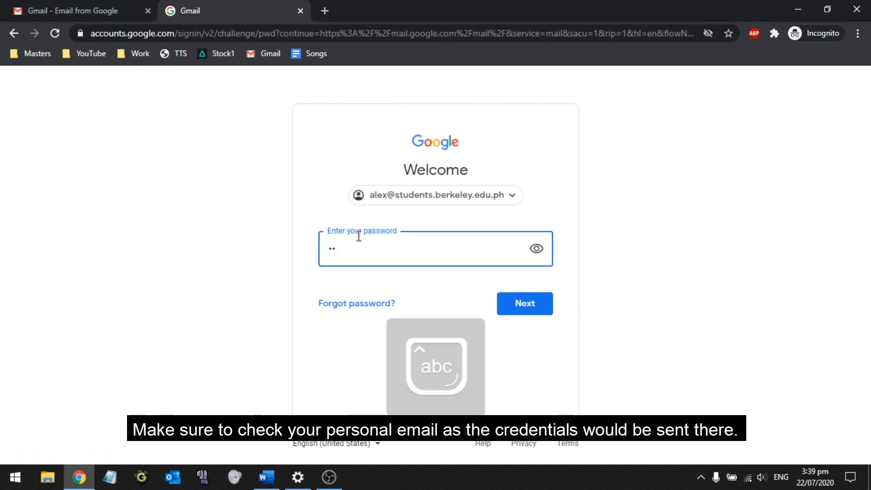
type("password")
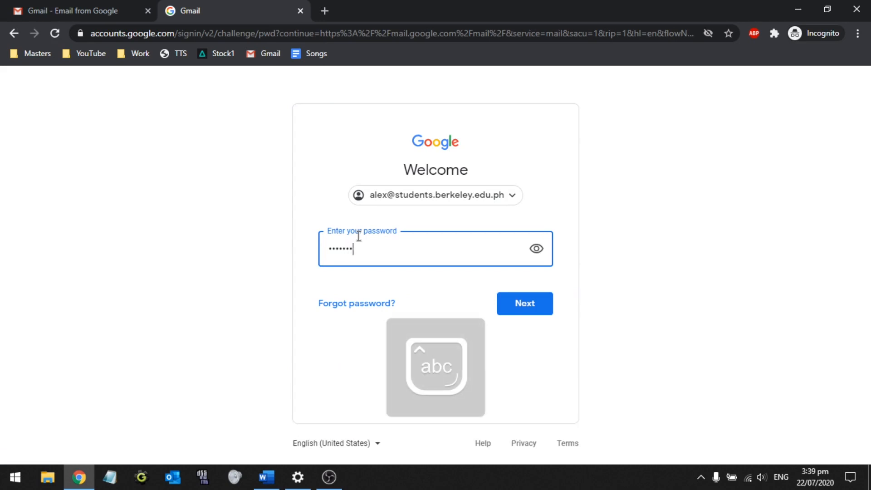
left_click(523, 303)
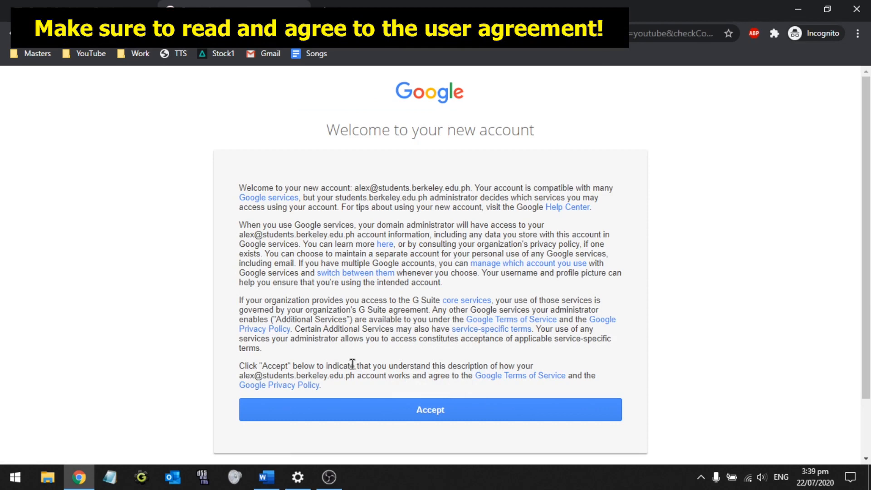
left_click(430, 411)
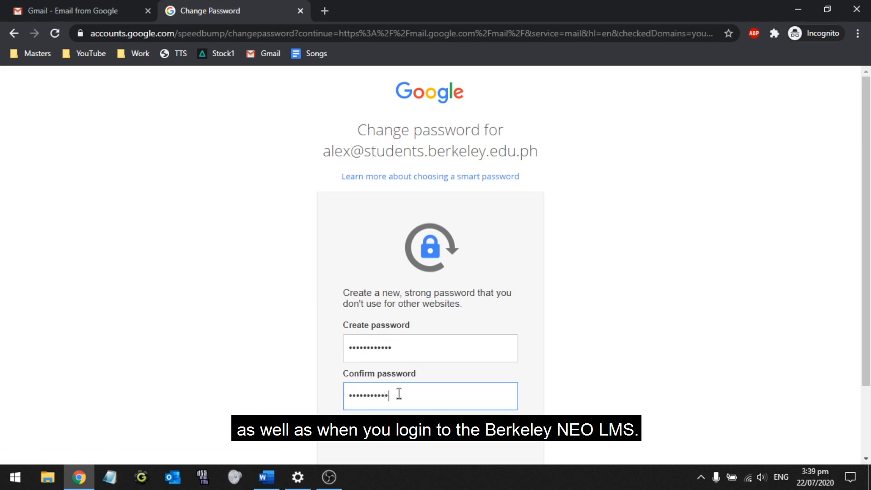
- Submit the new password with Change password, reaching the student inbox
left_click(430, 427)
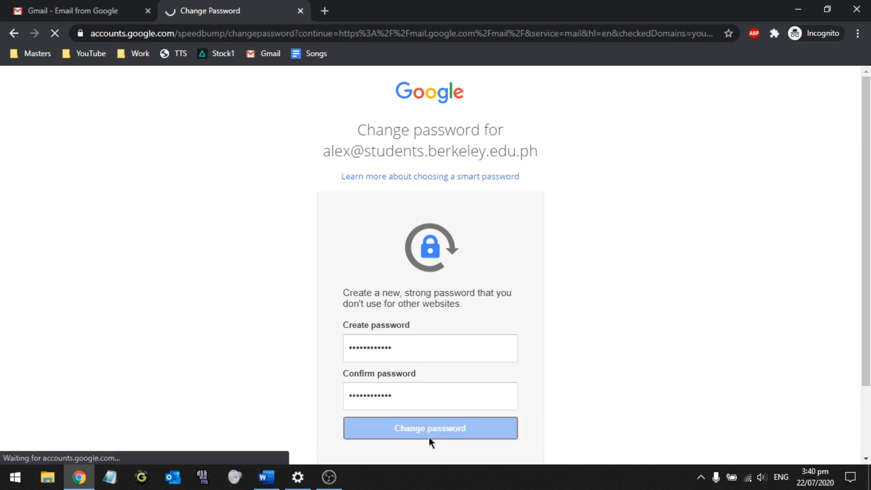
left_click(430, 427)
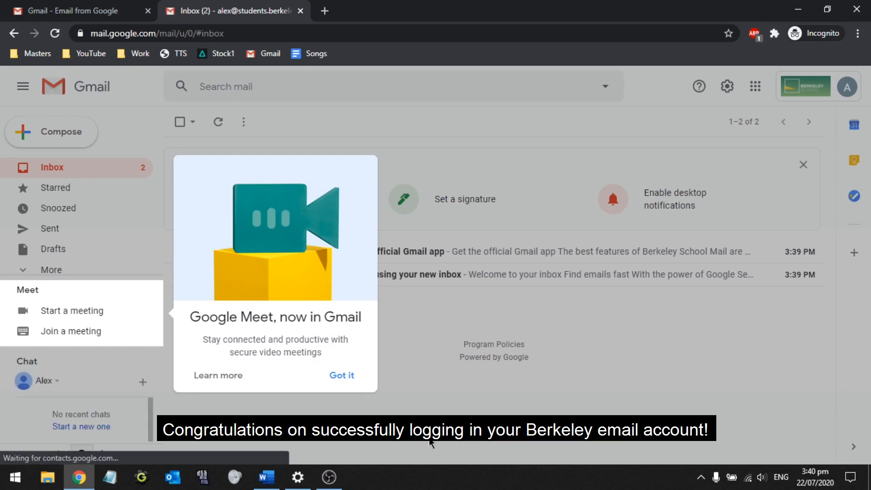
- Dismiss the Google Meet announcement so the inbox with two Gmail Team messages is fully visible
left_click(343, 376)
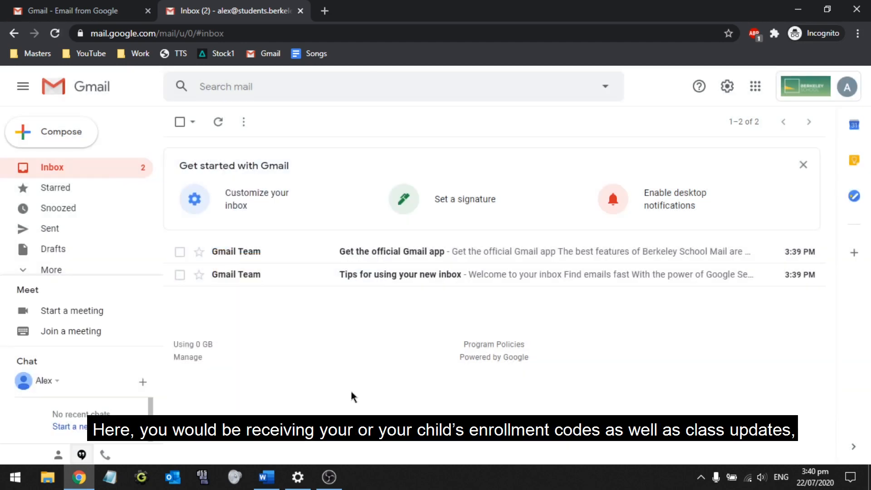